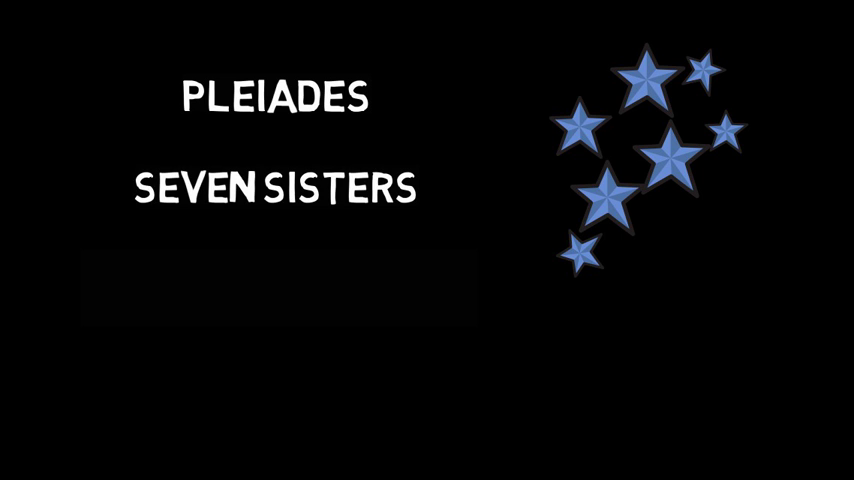
text(MATARI)
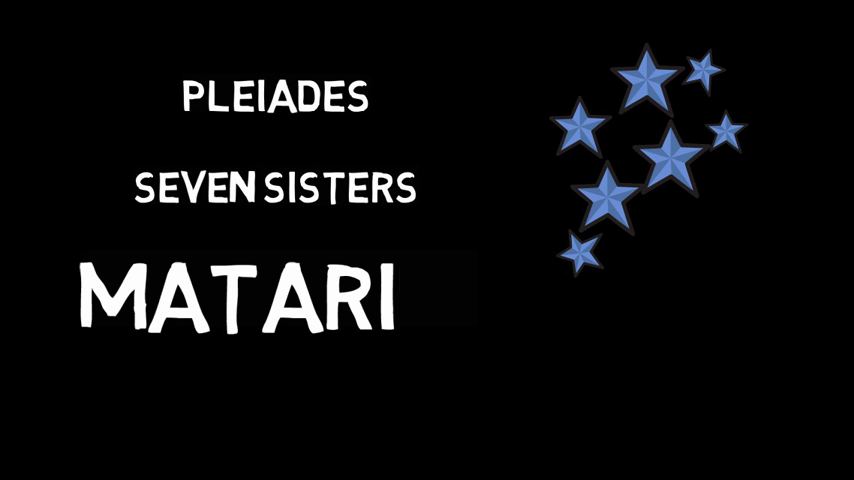
text(KI)
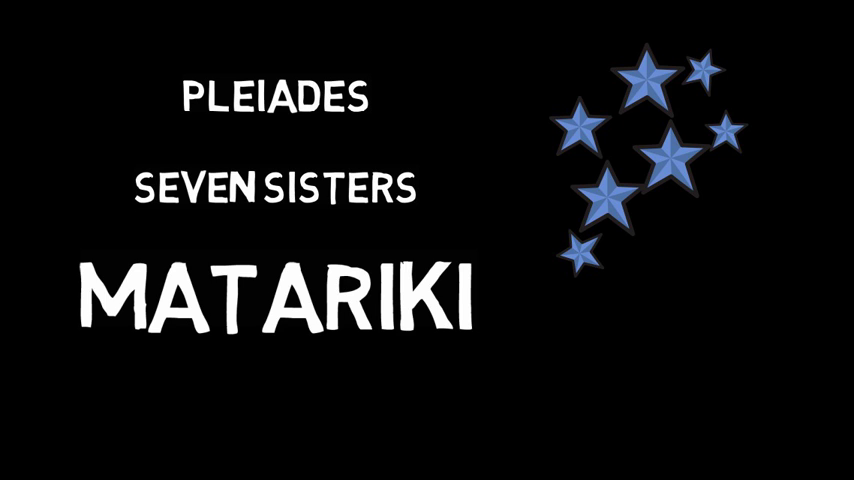